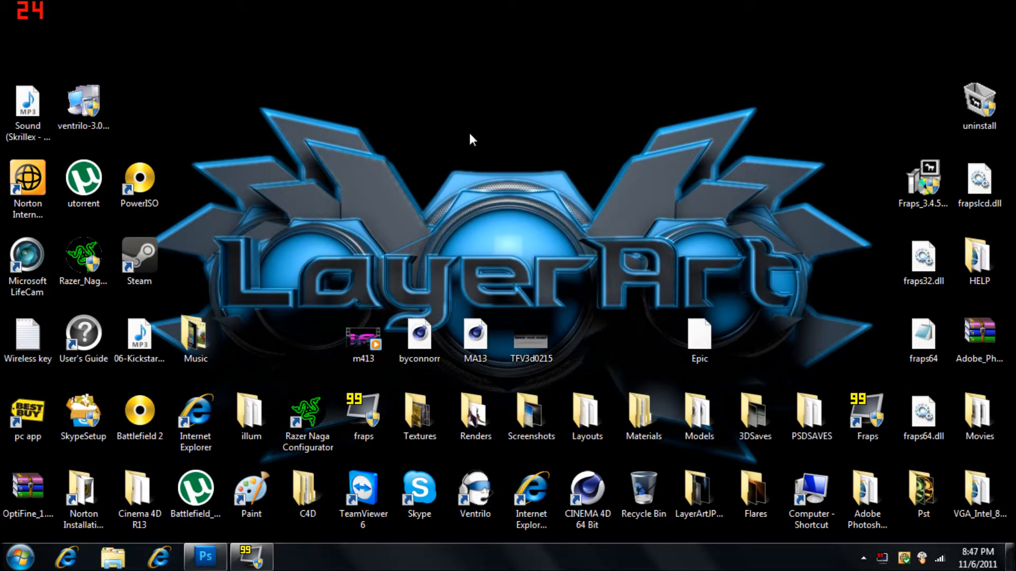
pyautogui.moveTo(588, 199)
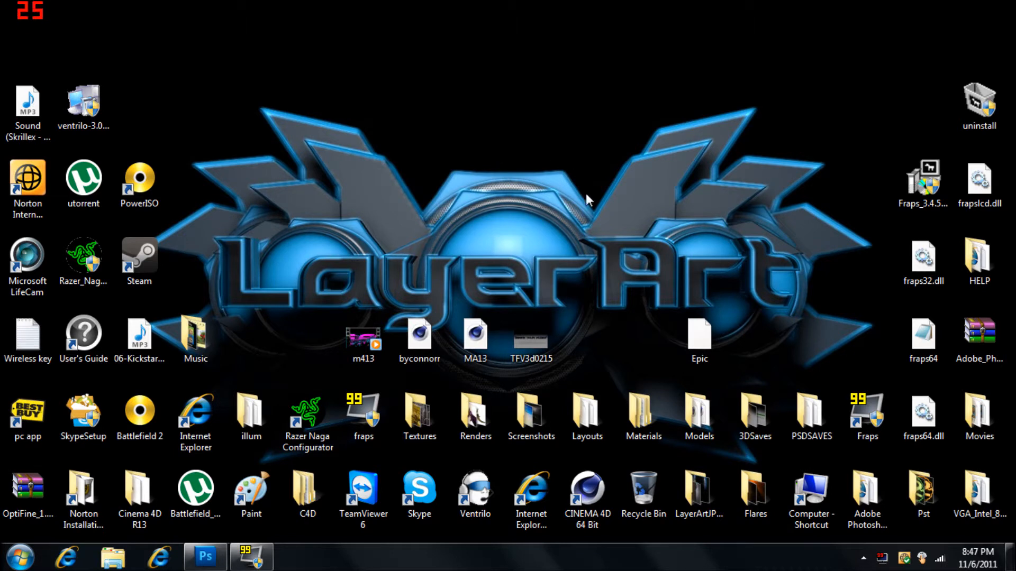
# Step: Launch Cinema 4D from its desktop shortcut and dismiss the missing plugins warning
pyautogui.click(586, 493)
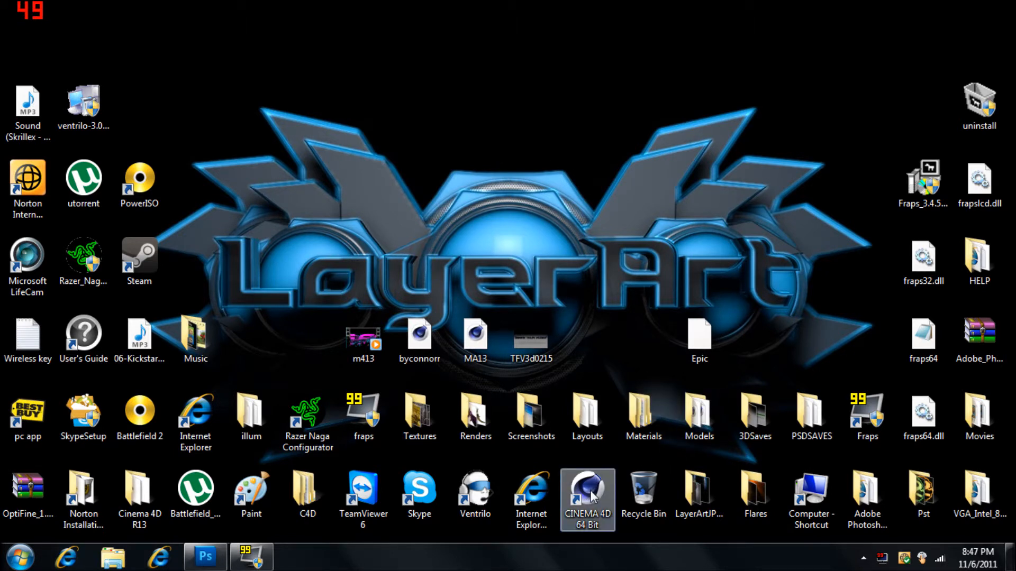
pyautogui.doubleClick(586, 494)
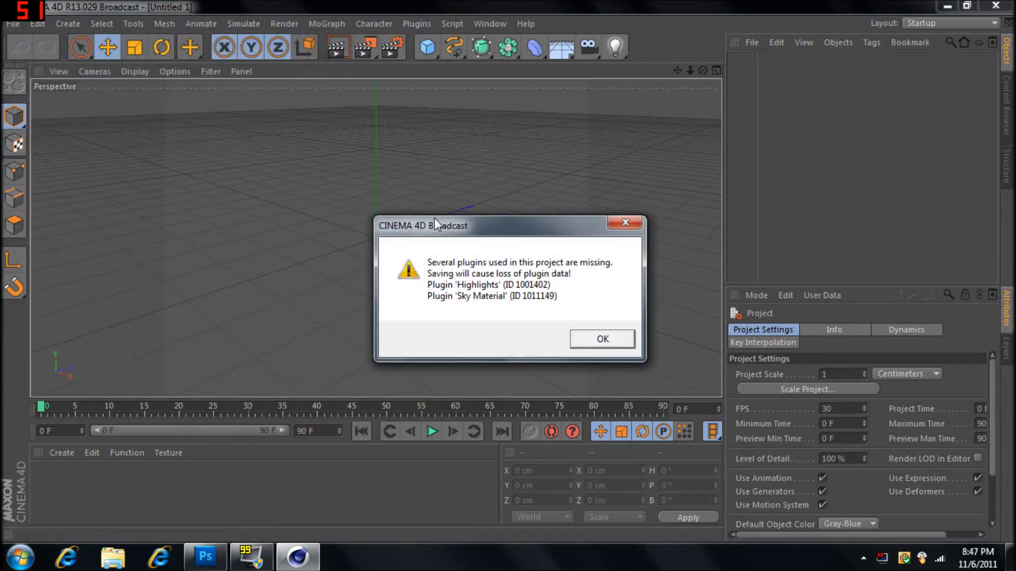
pyautogui.click(601, 338)
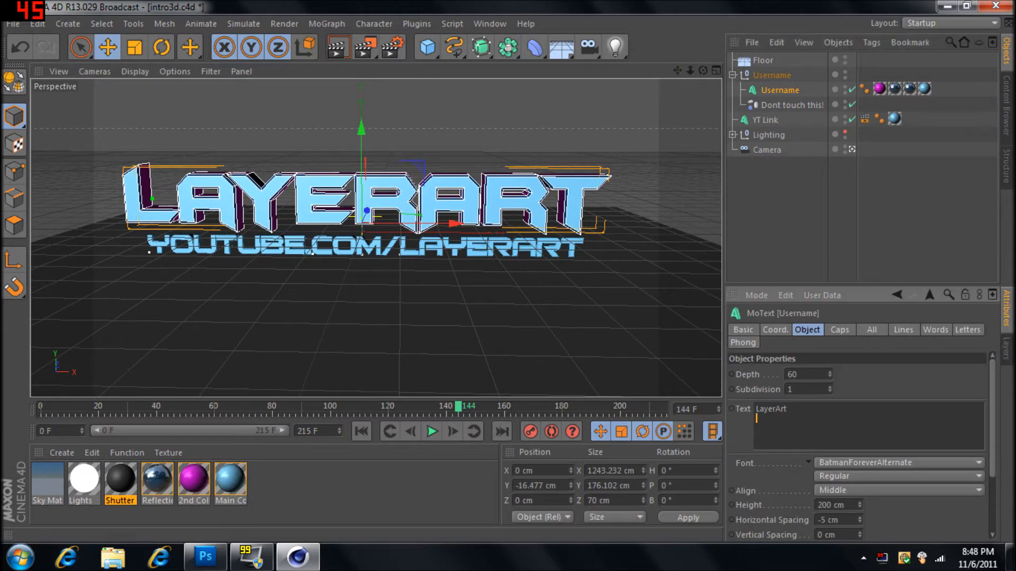
# Step: Remove the YT Link text, make the 2nd Color material green and Main Color black
pyautogui.click(764, 120)
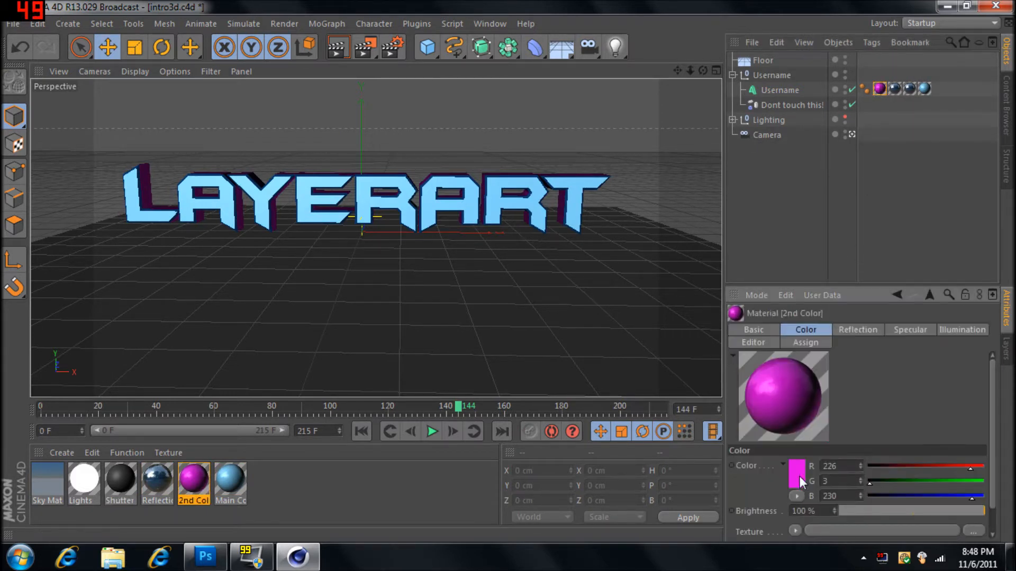
pyautogui.click(797, 459)
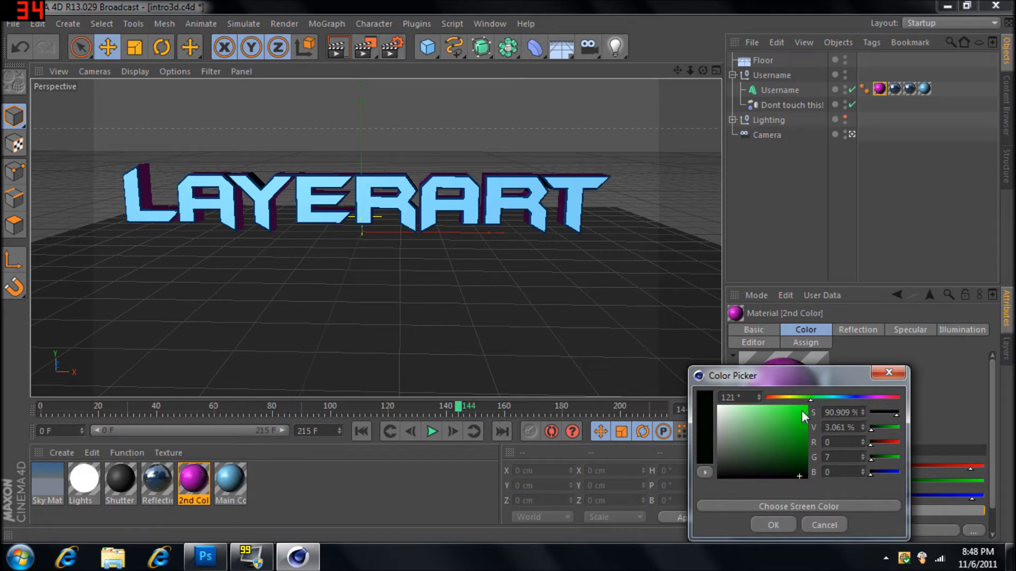
pyautogui.click(771, 525)
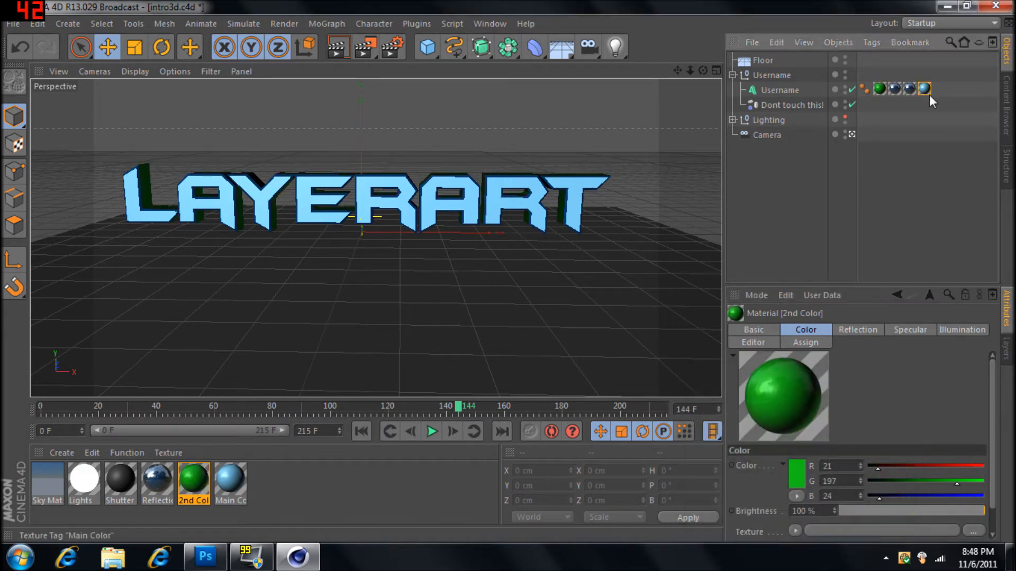
pyautogui.click(230, 484)
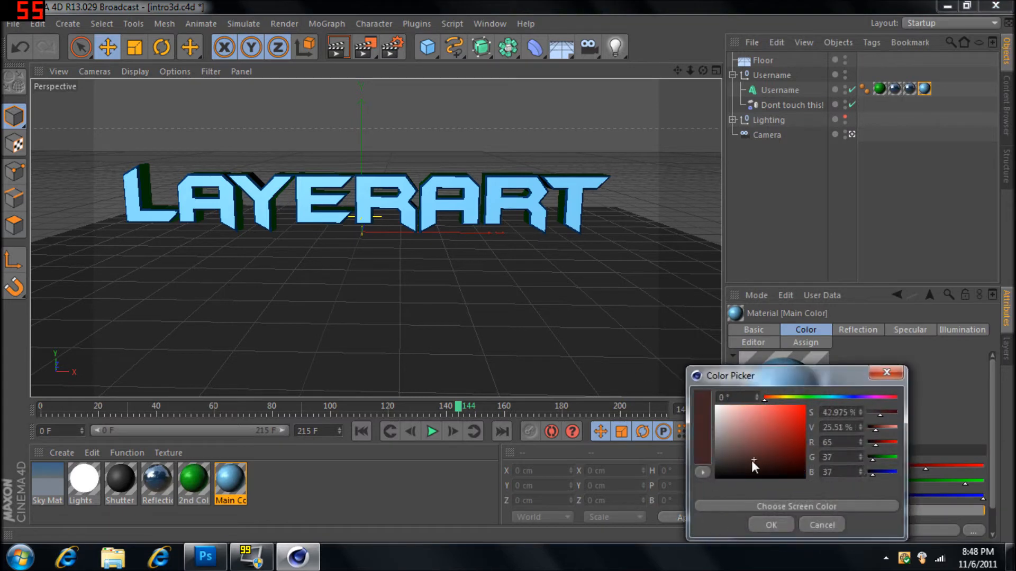
pyautogui.click(770, 525)
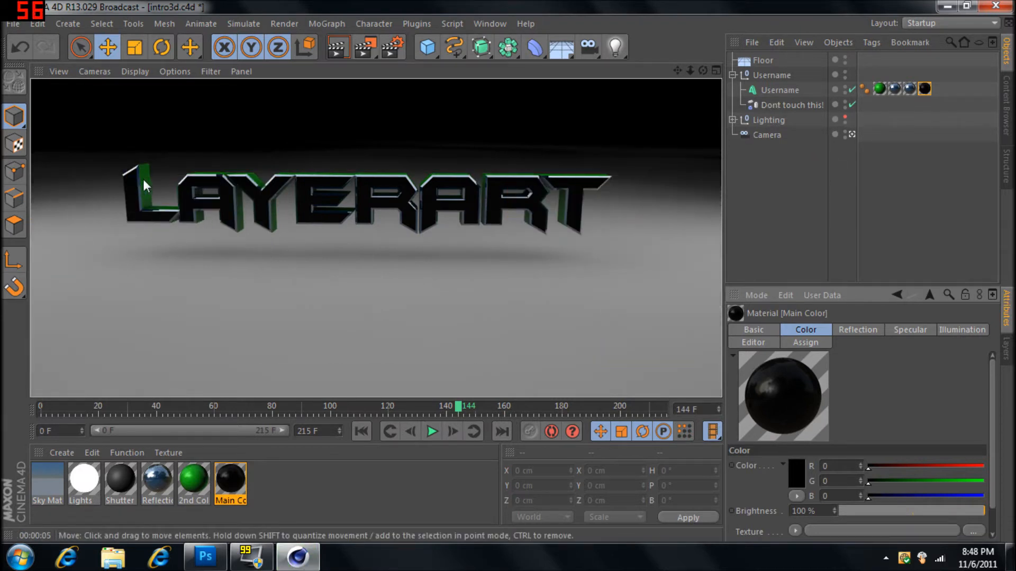
pyautogui.moveTo(700, 178)
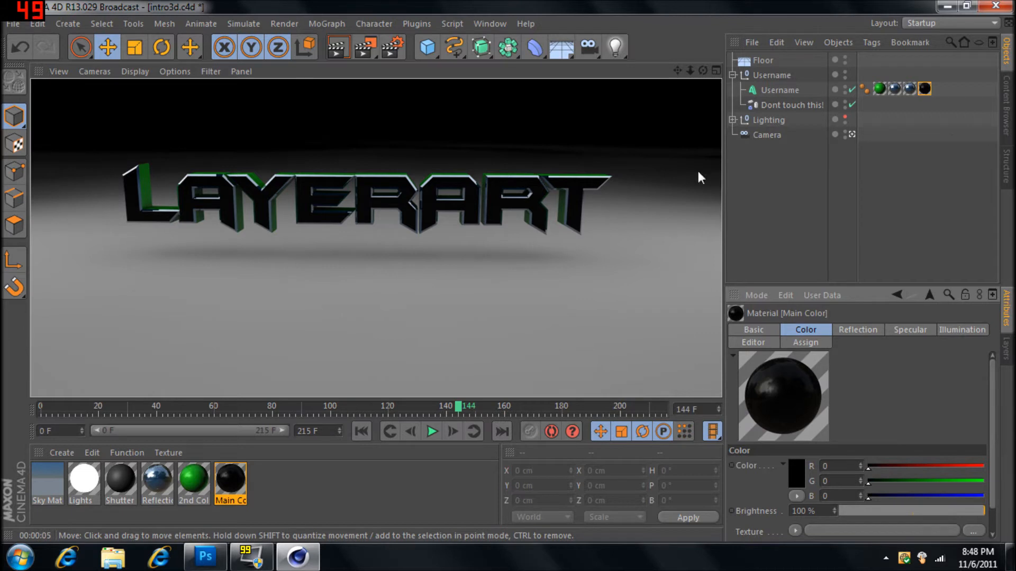
pyautogui.click(880, 89)
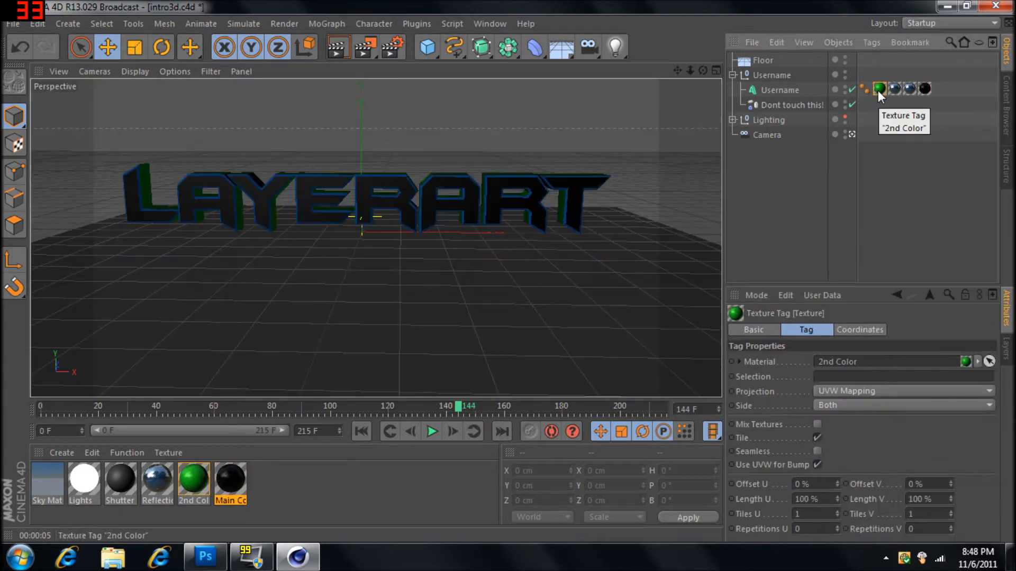
pyautogui.click(923, 89)
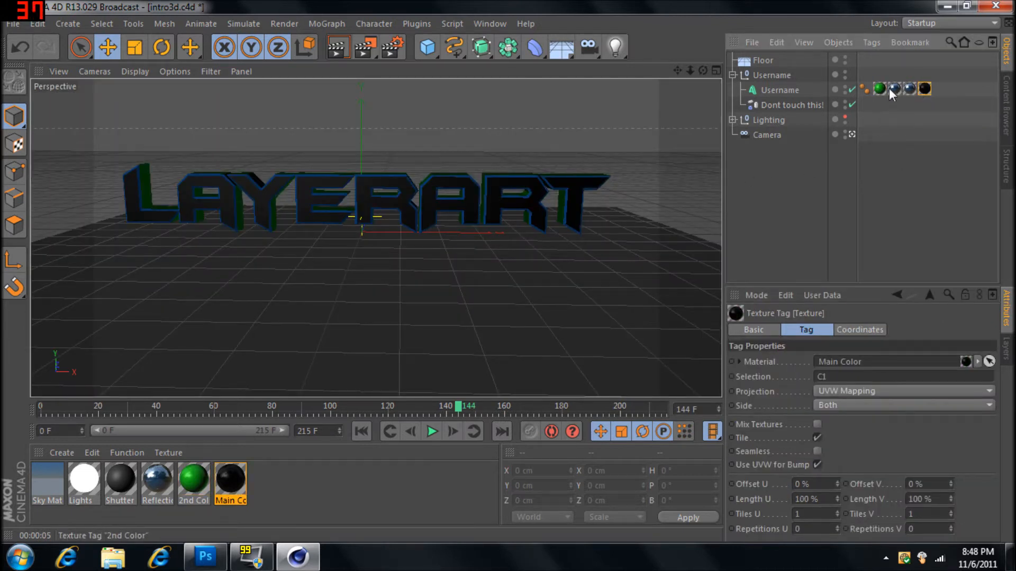
pyautogui.click(896, 89)
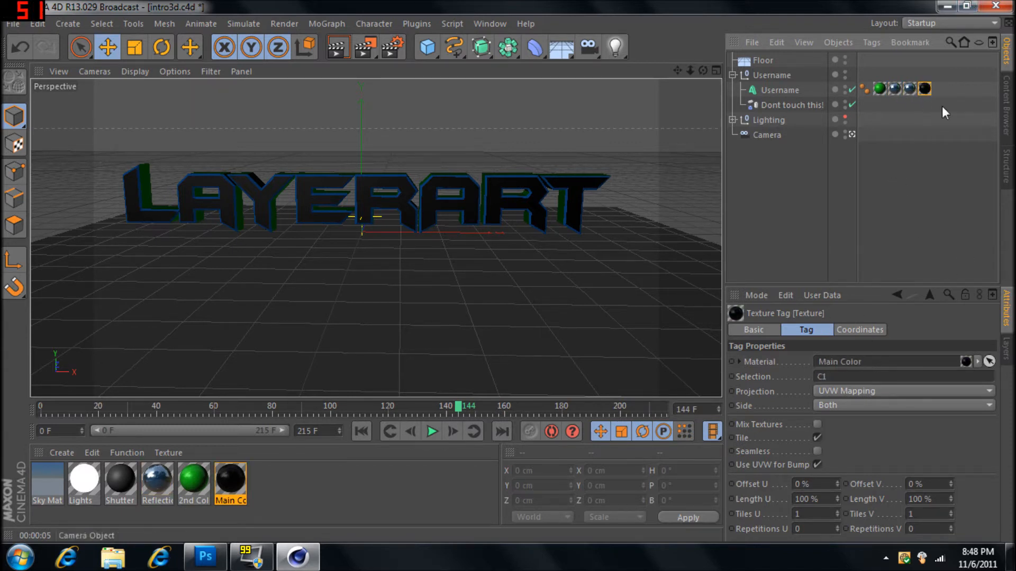
pyautogui.click(925, 89)
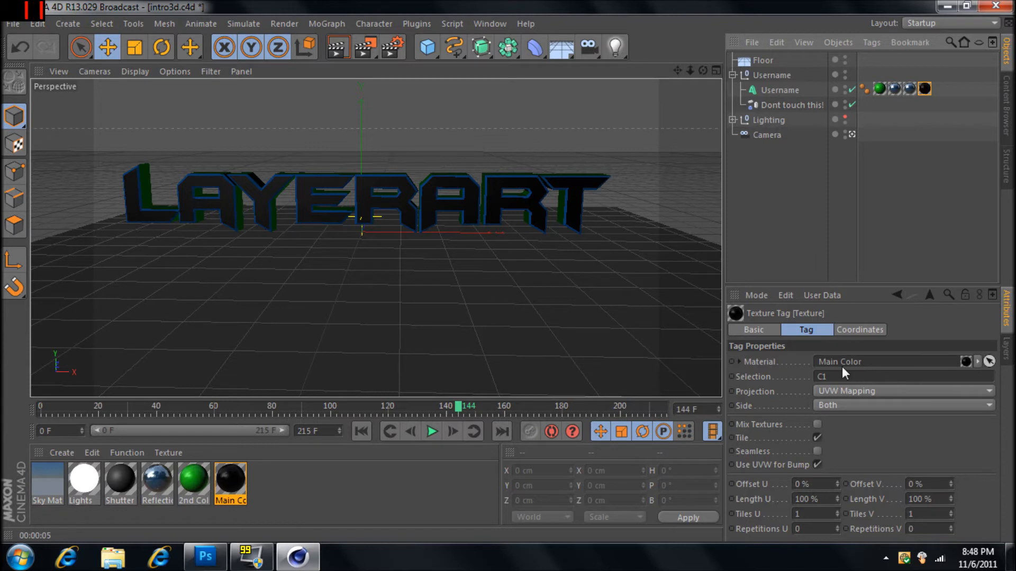
pyautogui.moveTo(900, 90)
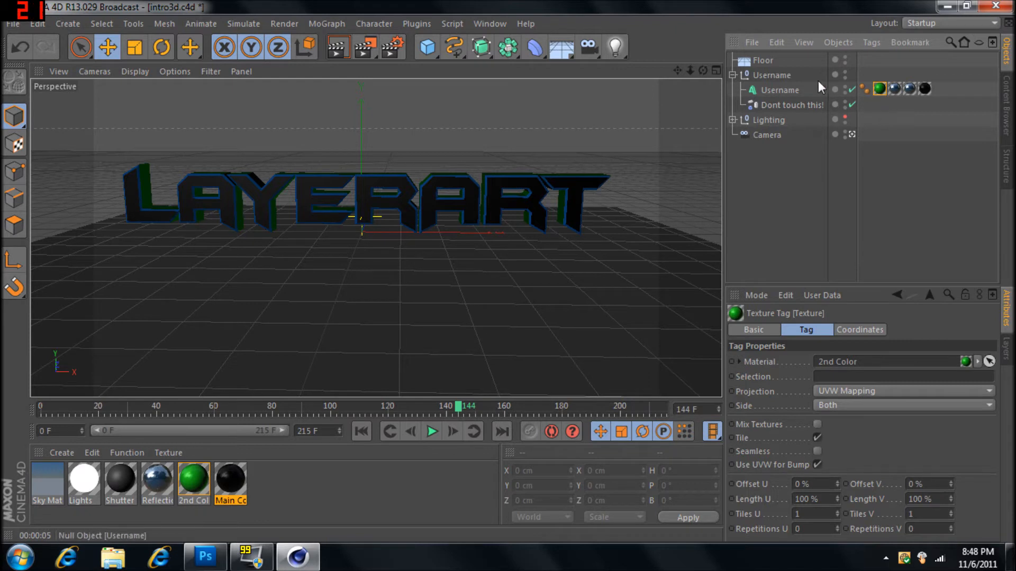
pyautogui.click(909, 89)
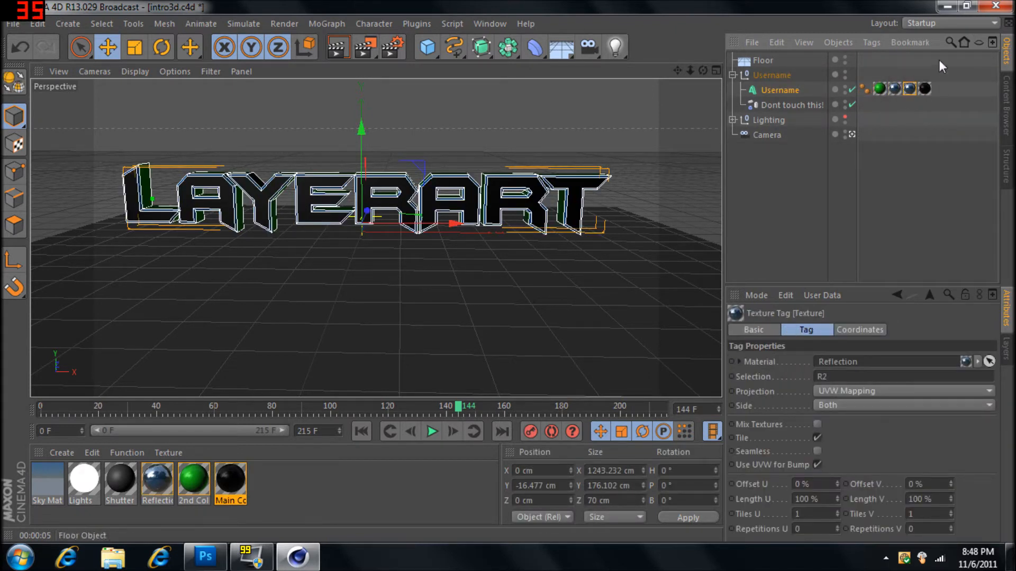
pyautogui.click(895, 89)
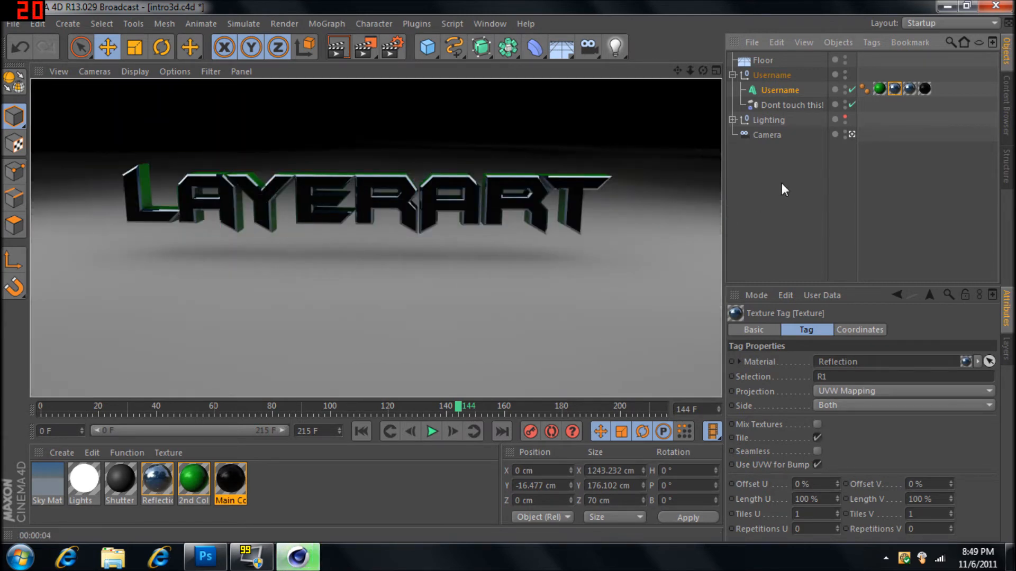
pyautogui.click(779, 90)
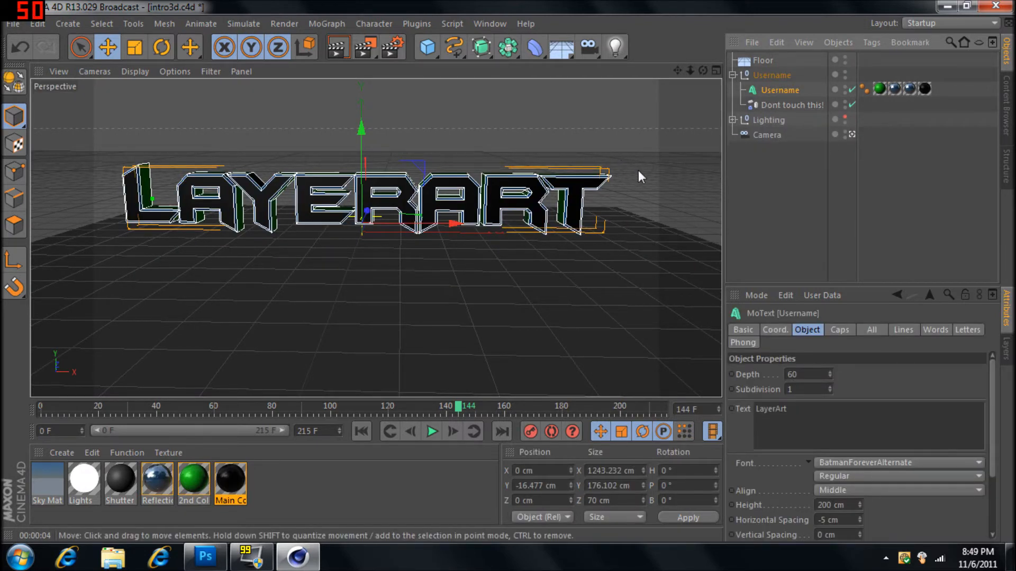
pyautogui.moveTo(461, 71)
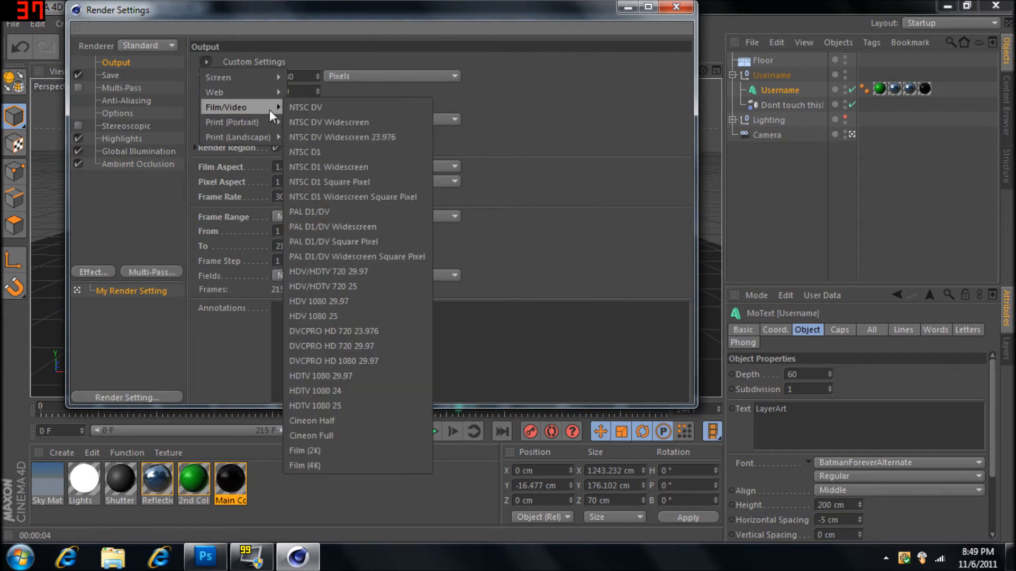
pyautogui.moveTo(565, 203)
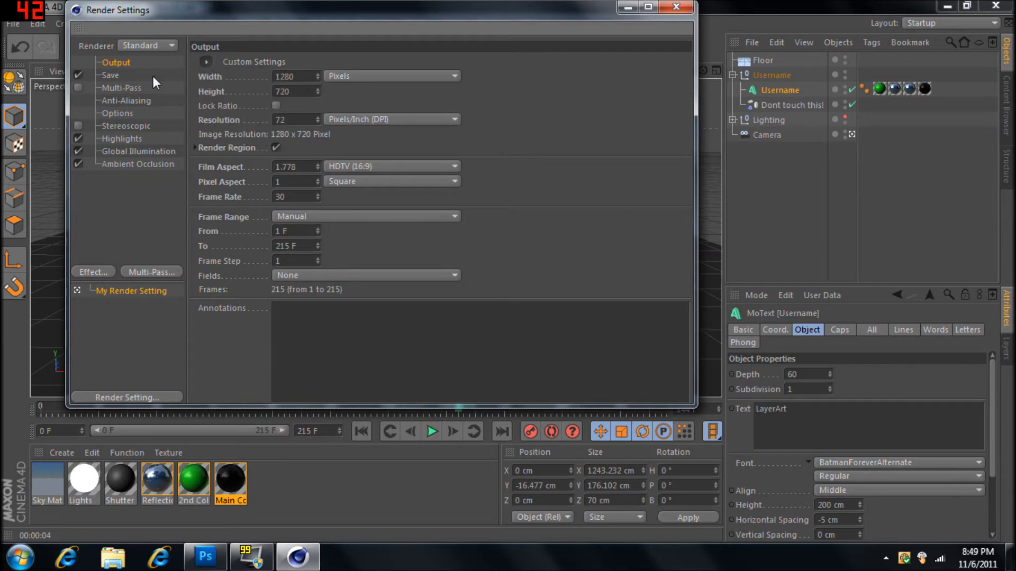
pyautogui.click(110, 75)
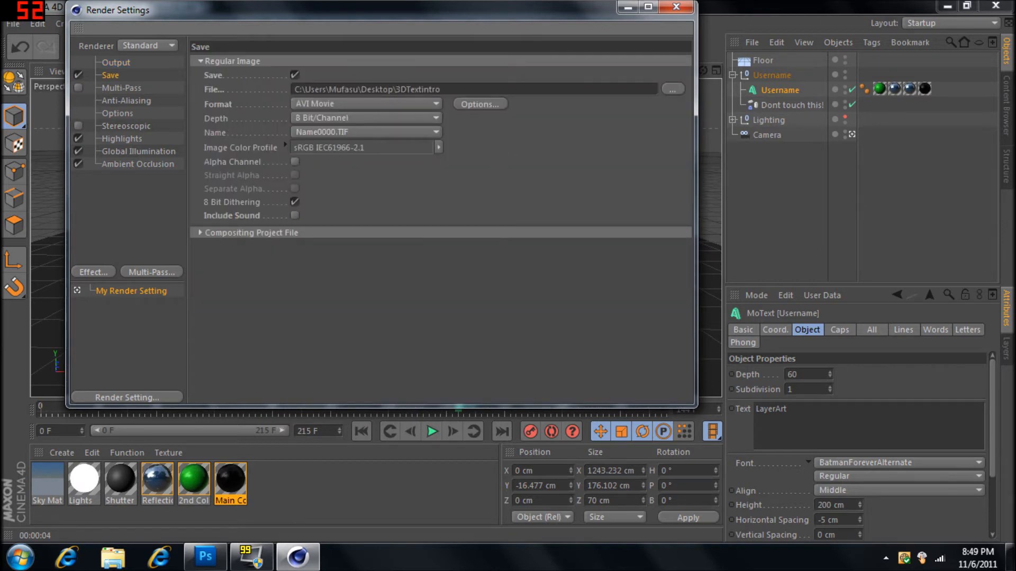
pyautogui.click(366, 103)
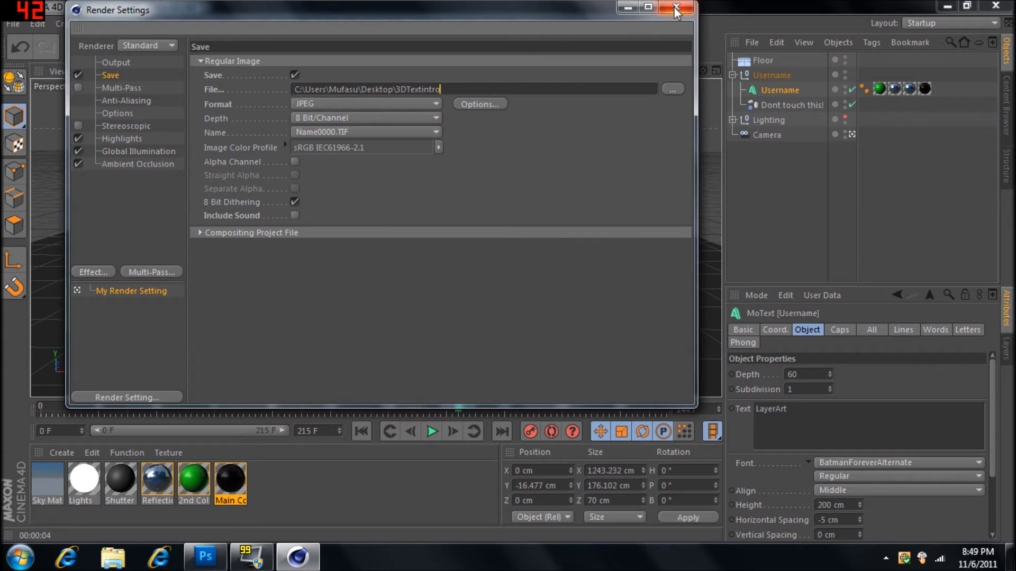
pyautogui.click(676, 8)
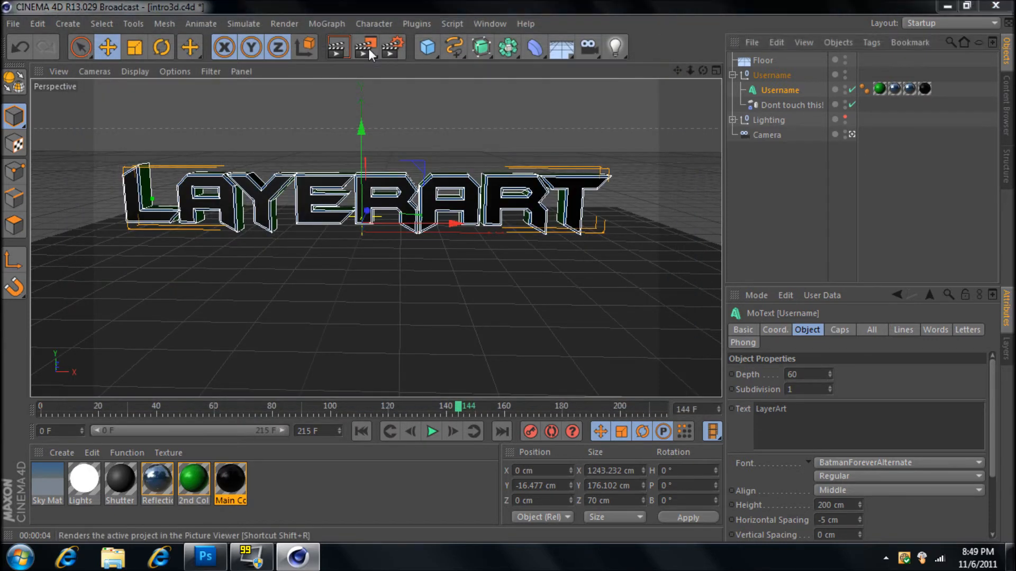
pyautogui.click(336, 46)
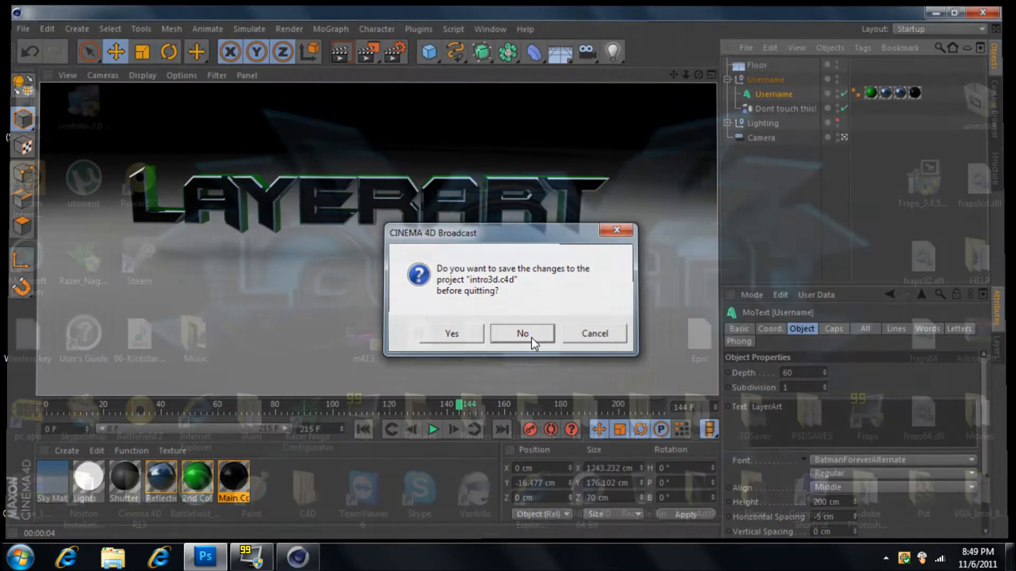
# Step: Quit Cinema 4D without saving and start opening Epic.psd from the desktop
pyautogui.click(522, 333)
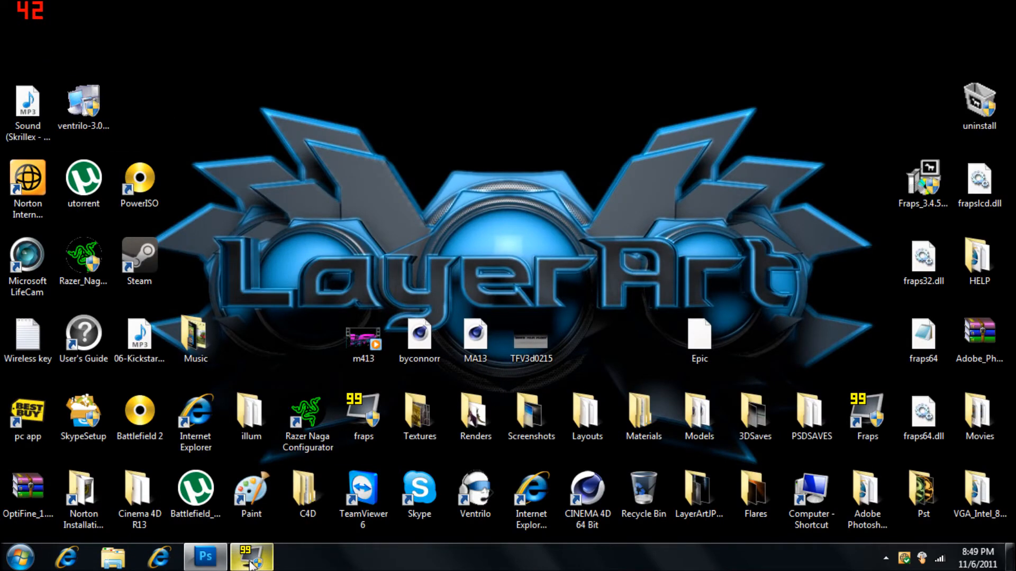
pyautogui.click(205, 556)
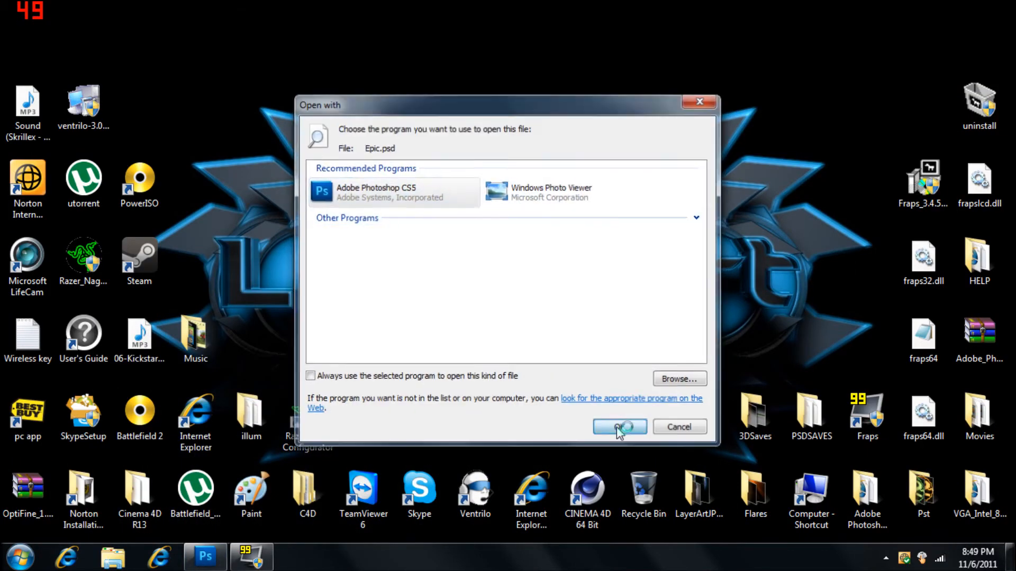
# Step: Confirm Photoshop CS5 as the program, then select the bottom Acrez4 light layer
pyautogui.click(618, 427)
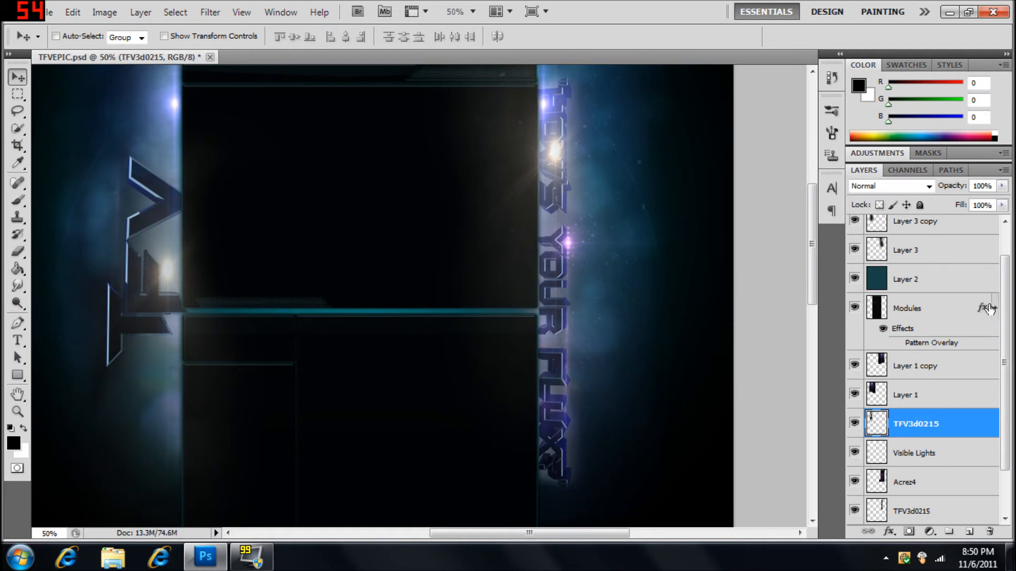
pyautogui.scroll(-3)
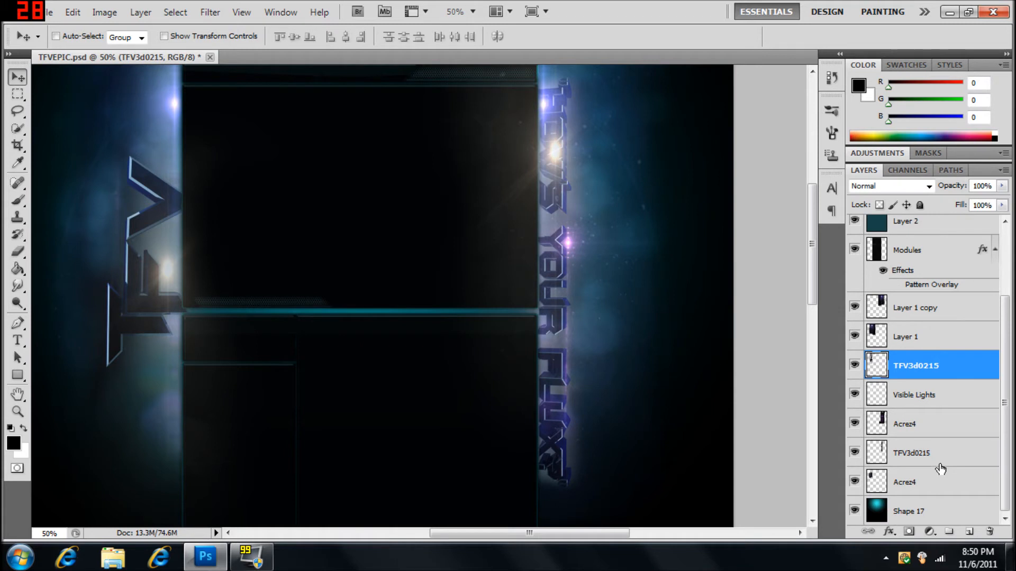
pyautogui.click(931, 482)
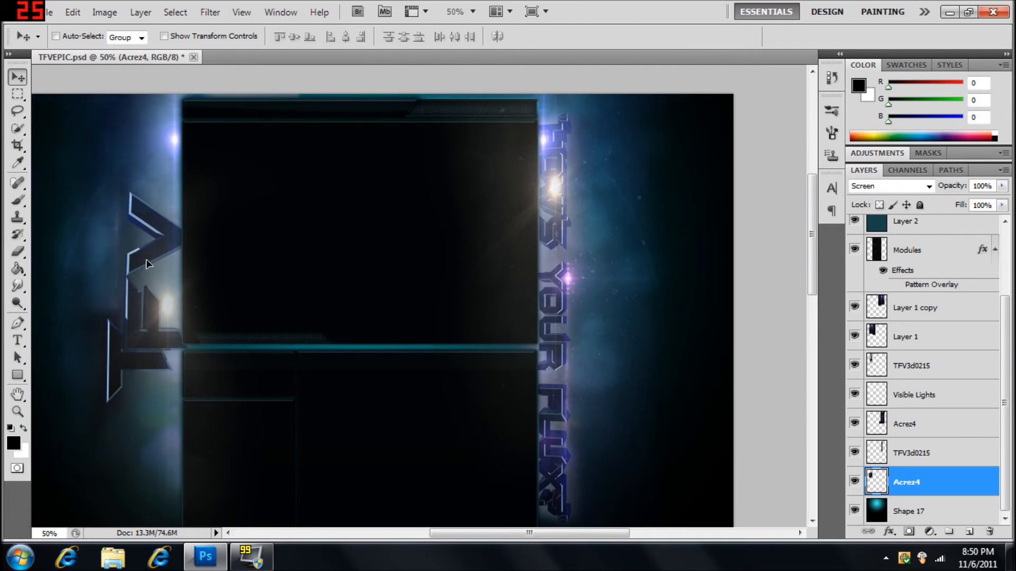
# Step: Drag the Acrez4 light layer above the left TFV3d0215 text layer
pyautogui.click(907, 453)
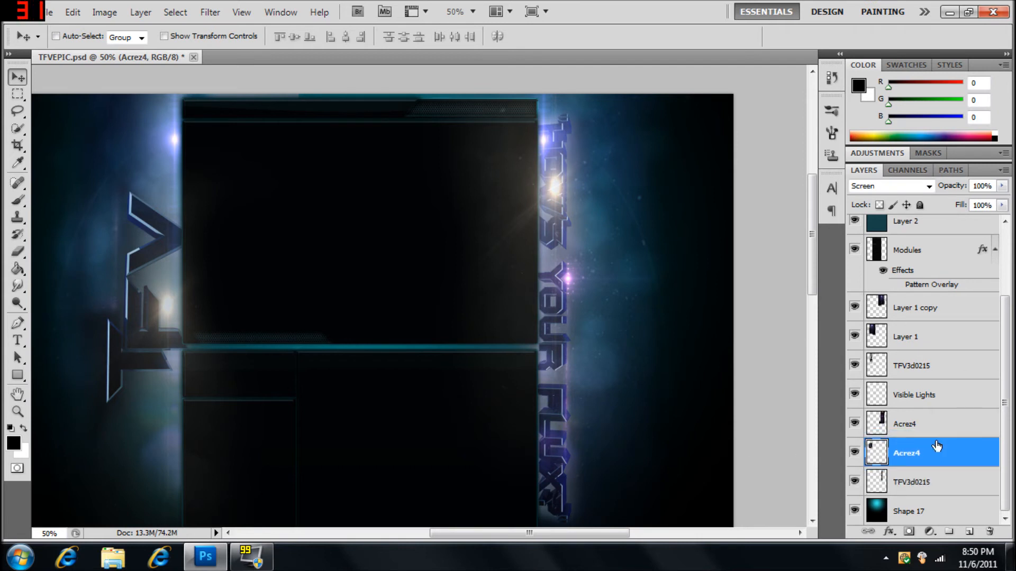
pyautogui.moveTo(932, 453); pyautogui.dragTo(932, 364)
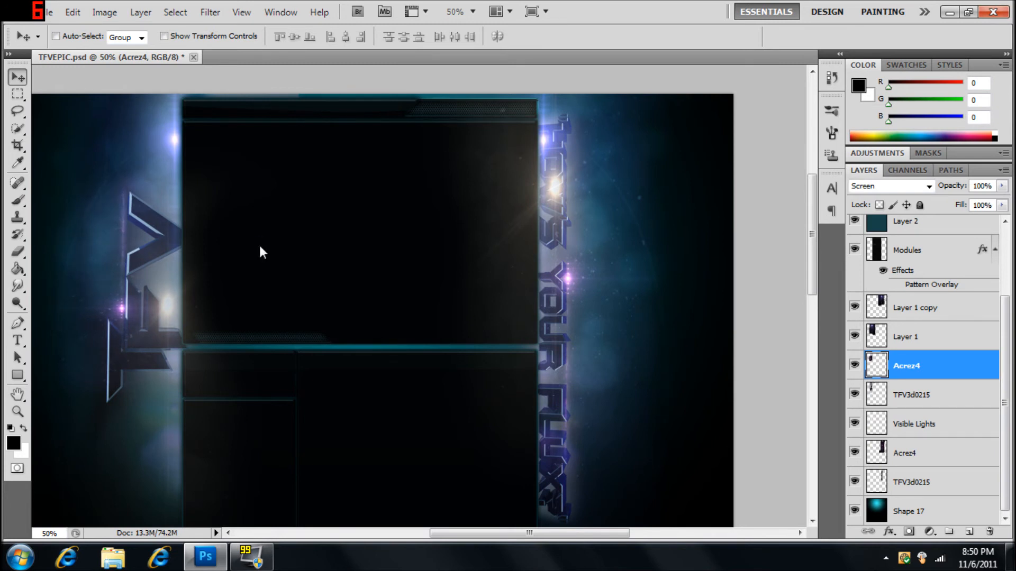
pyautogui.moveTo(164, 280)
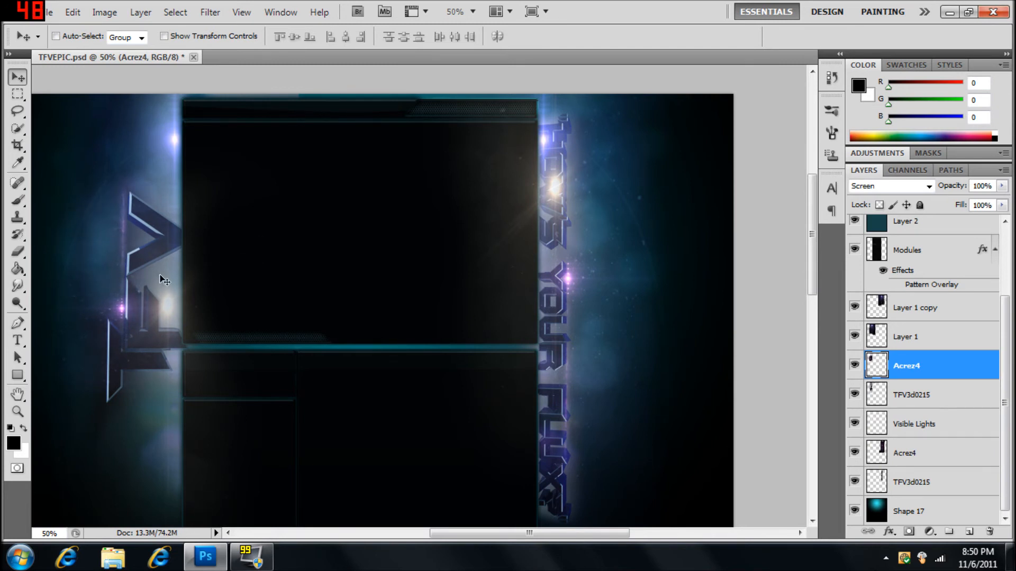
pyautogui.moveTo(296, 234)
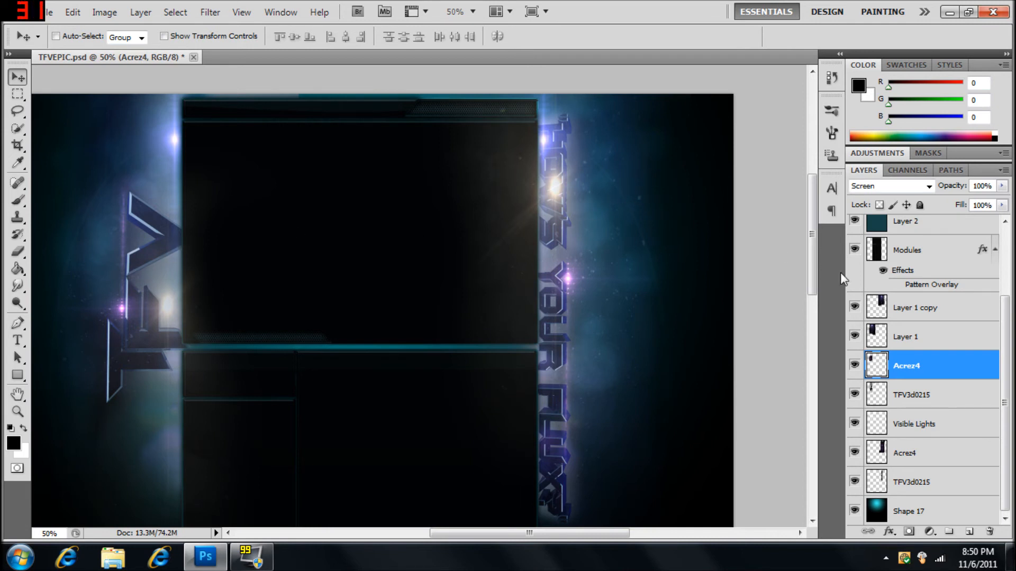
pyautogui.moveTo(959, 395)
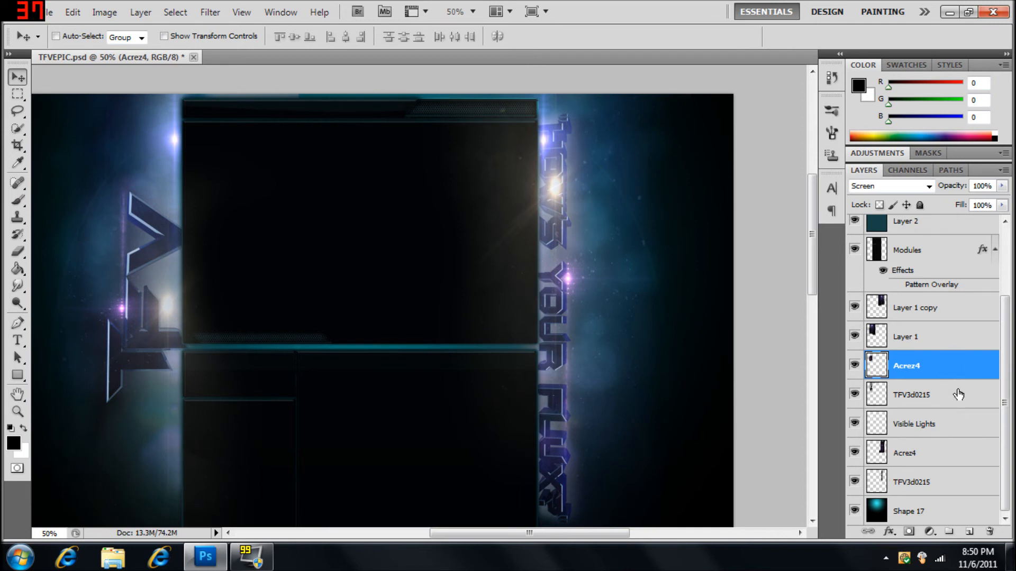
pyautogui.click(911, 481)
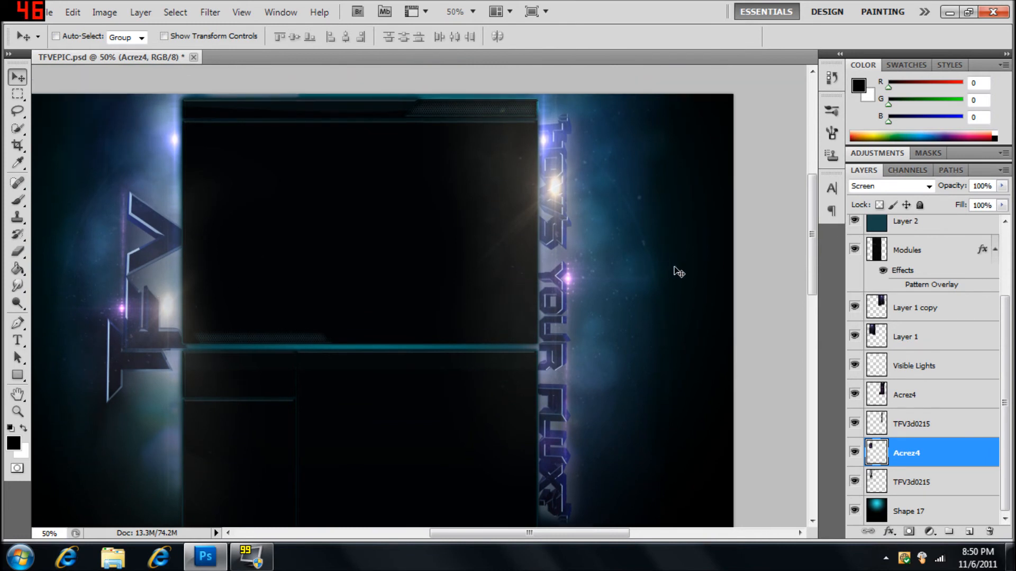
pyautogui.moveTo(184, 124)
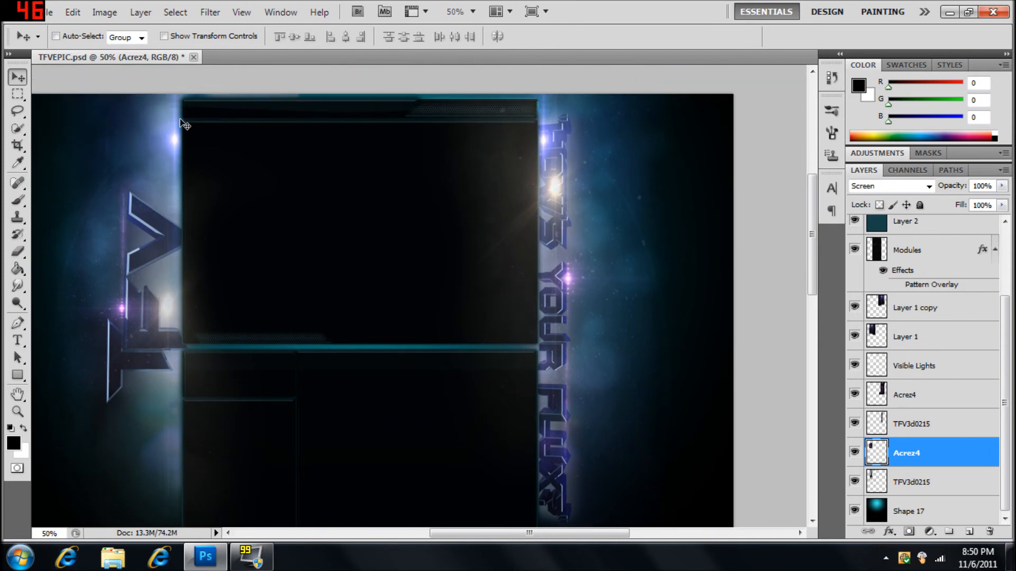
pyautogui.moveTo(76, 237)
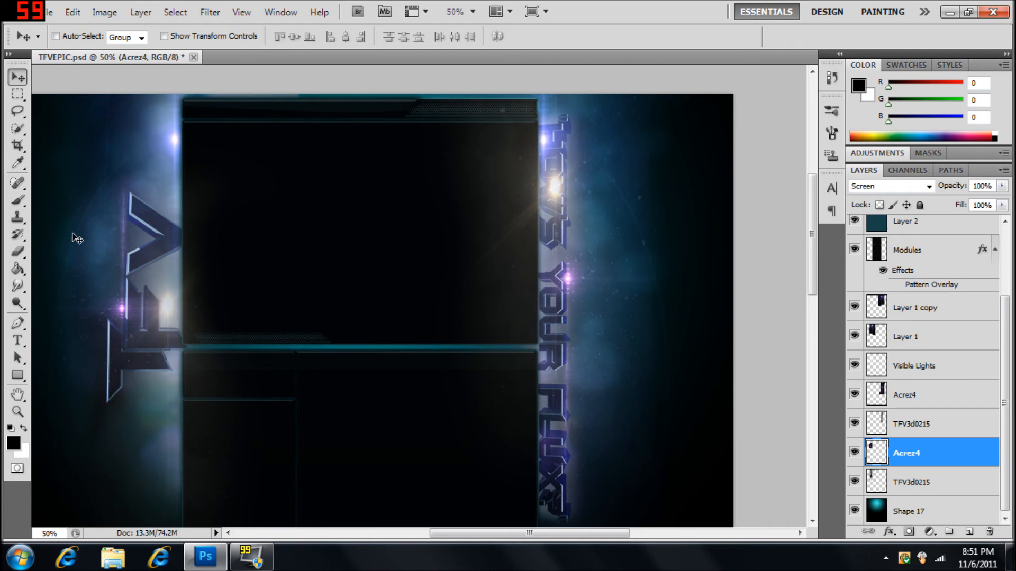
# Step: Pick the Eraser tool and make Layer 3 the active layer
pyautogui.click(16, 252)
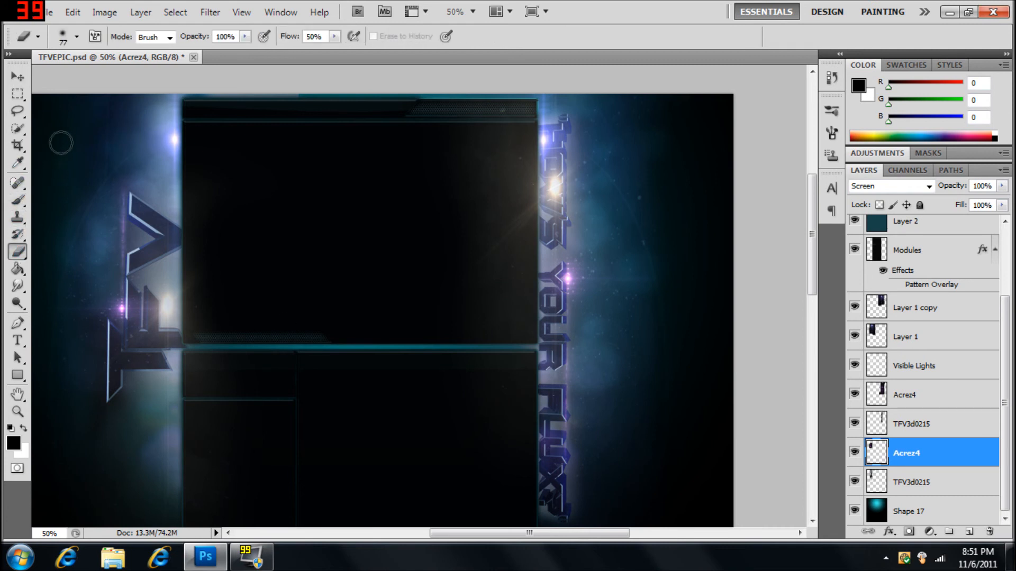
pyautogui.moveTo(649, 144)
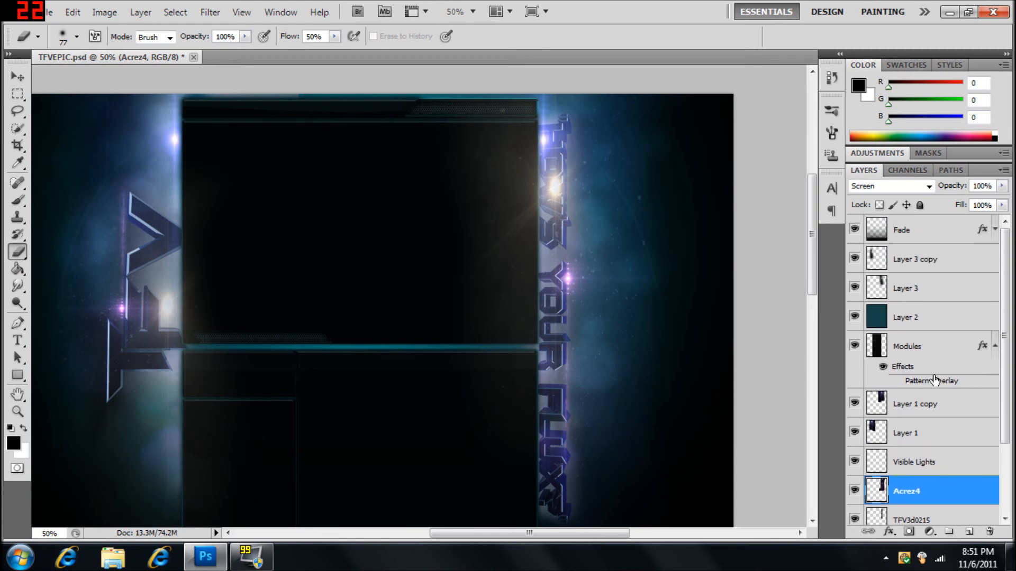
pyautogui.scroll(-3)
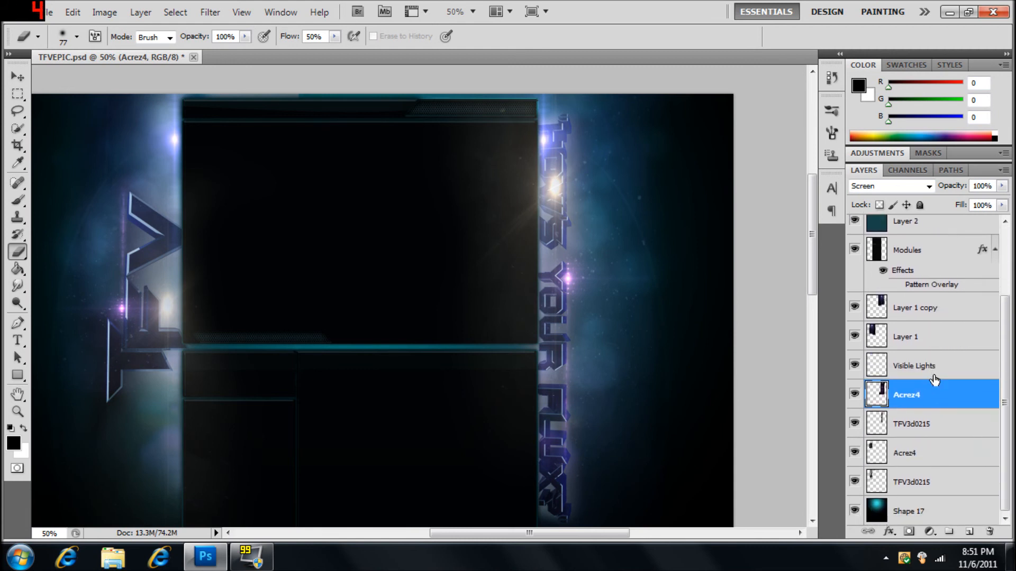
pyautogui.click(920, 423)
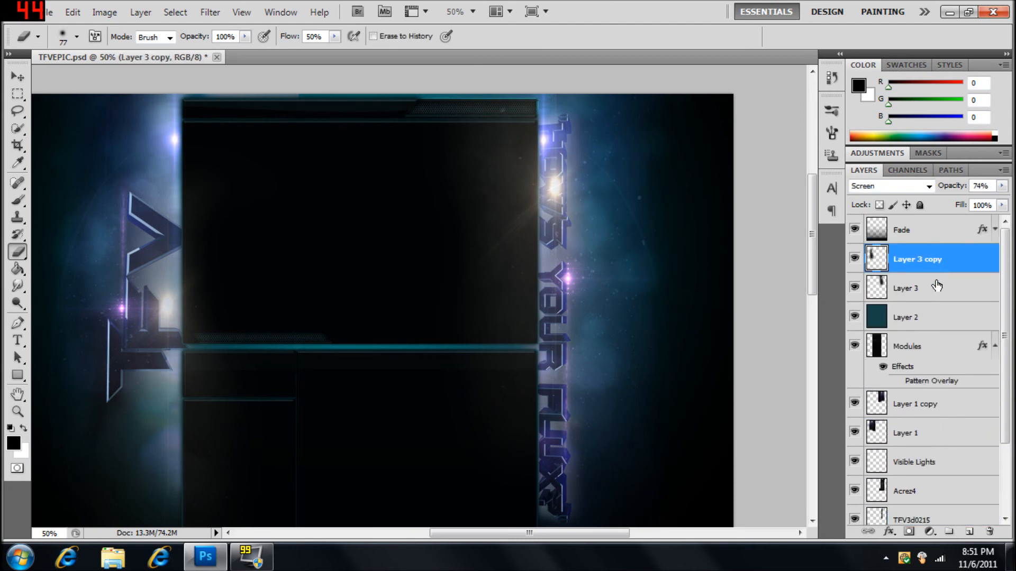
pyautogui.click(906, 288)
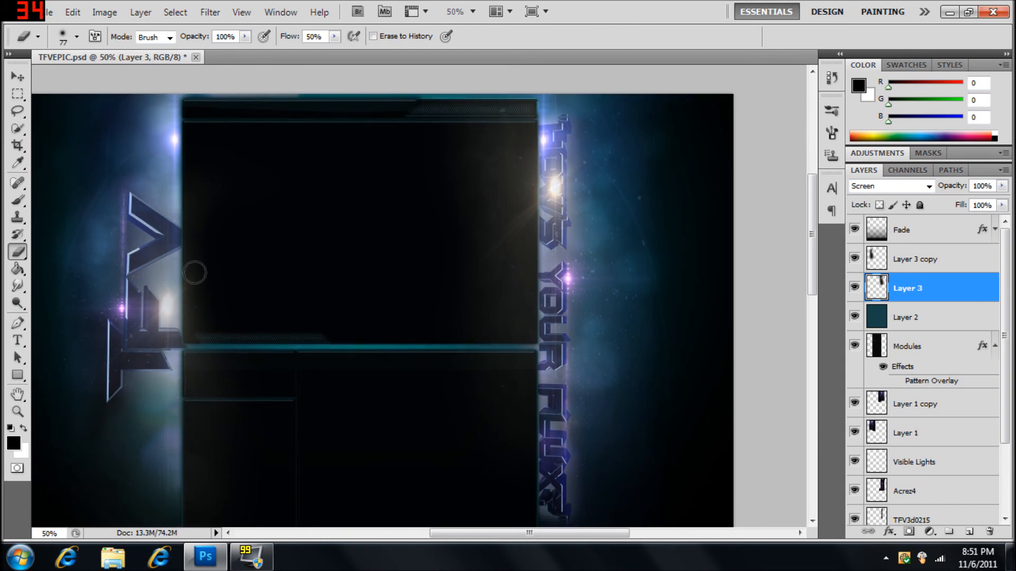
pyautogui.moveTo(156, 240)
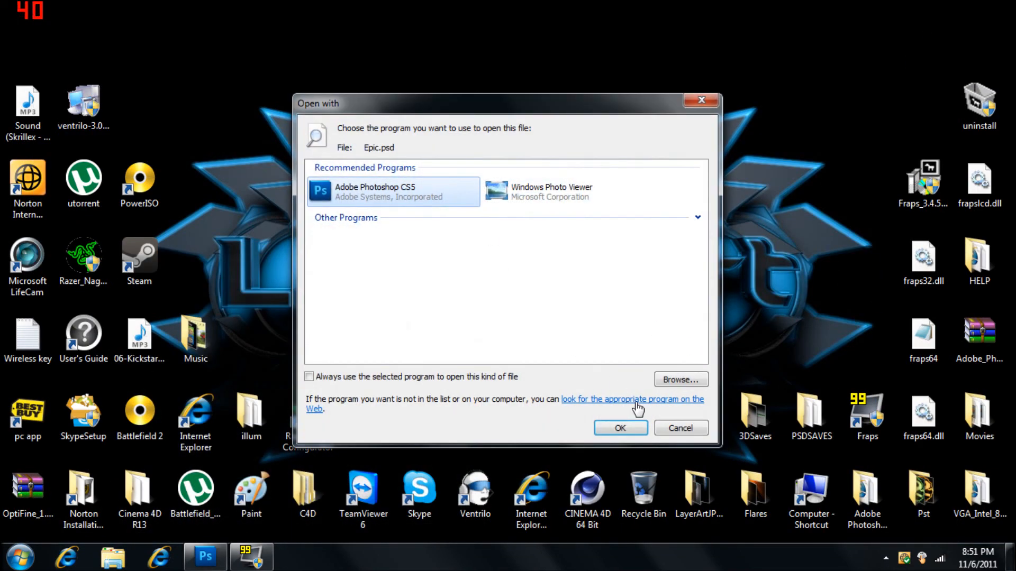
# Step: Confirm Photoshop CS5 in the Open with dialog to open Epic.psd as a second tab
pyautogui.click(619, 427)
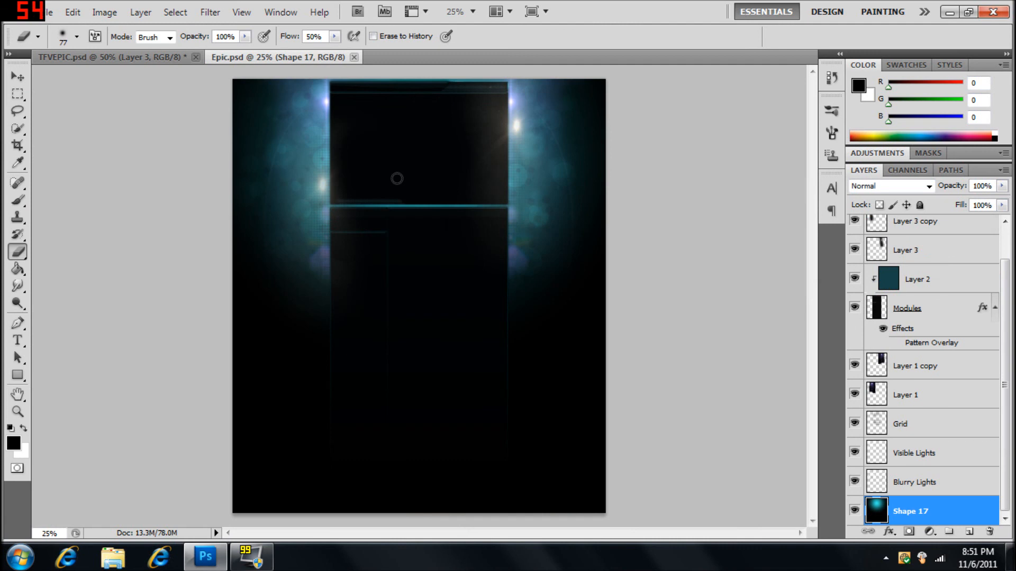
pyautogui.moveTo(574, 204)
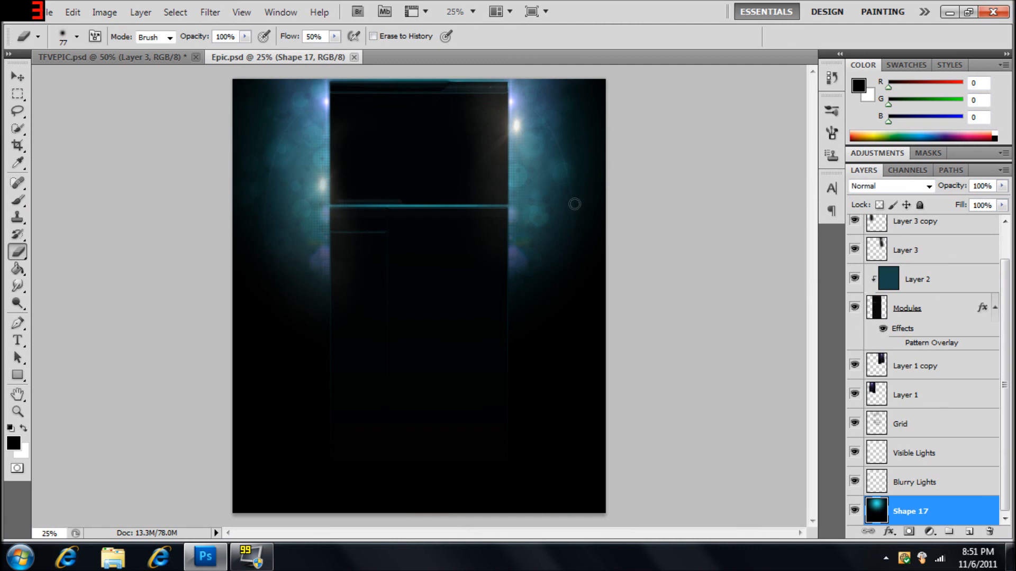